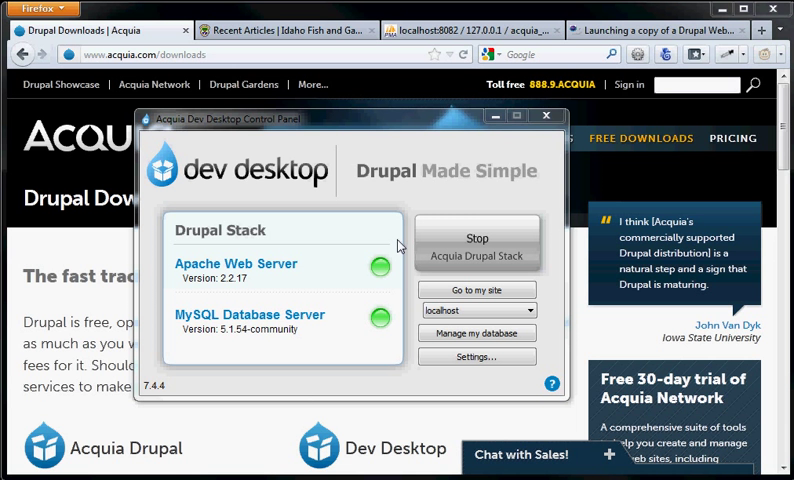
{"action": "mouse_move", "coordinate": [484, 208]}
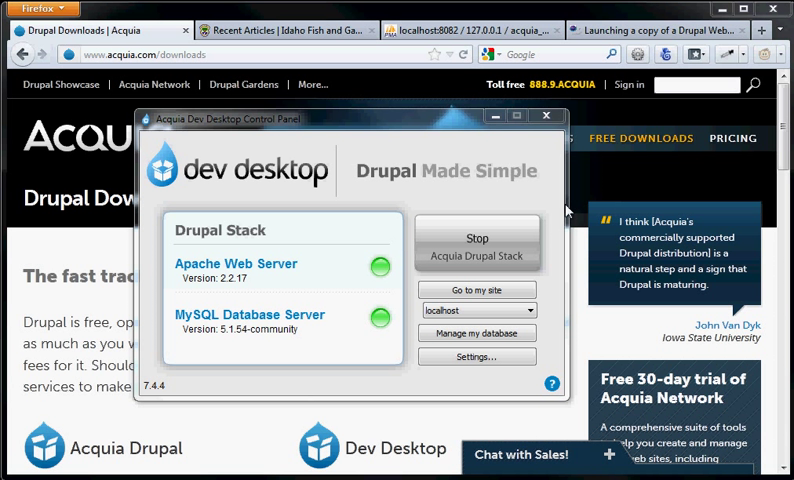
{"action": "mouse_move", "coordinate": [412, 132]}
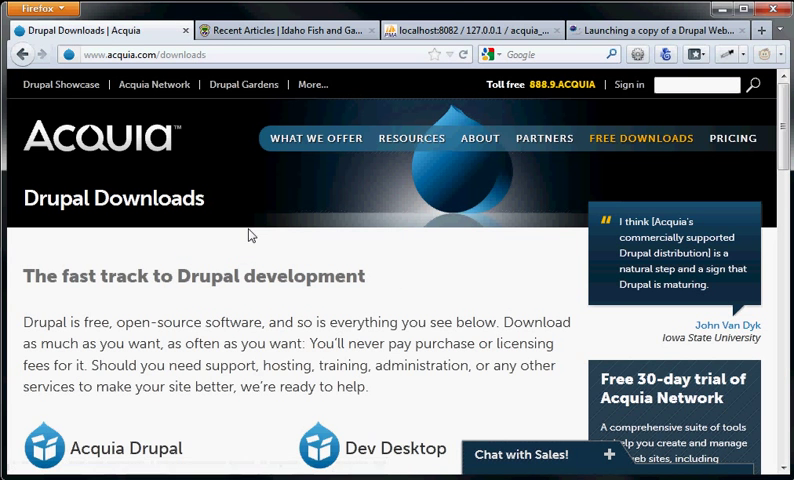
{"action": "mouse_move", "coordinate": [250, 304]}
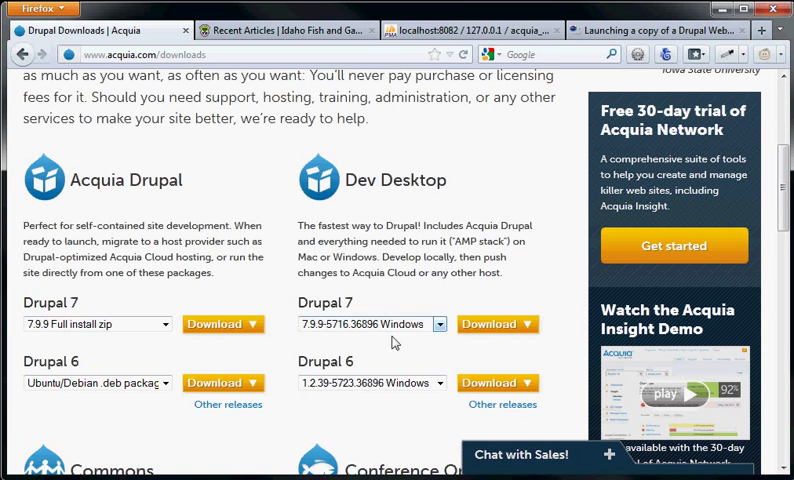
{"action": "mouse_move", "coordinate": [378, 338]}
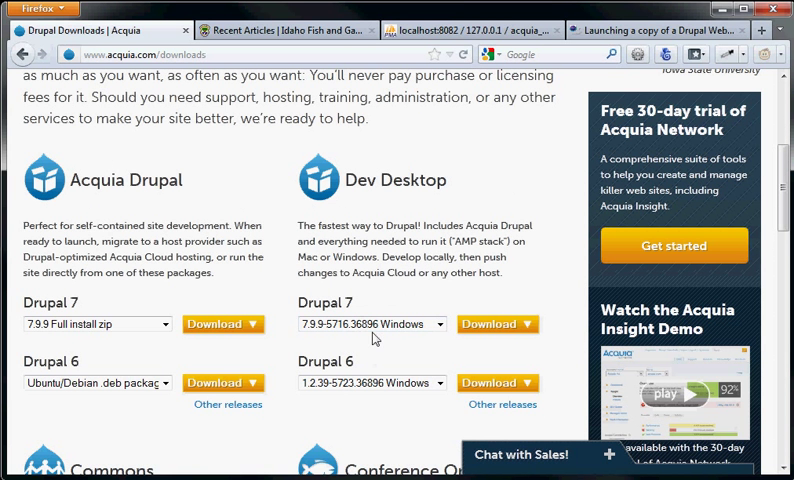
{"action": "left_click", "coordinate": [432, 324]}
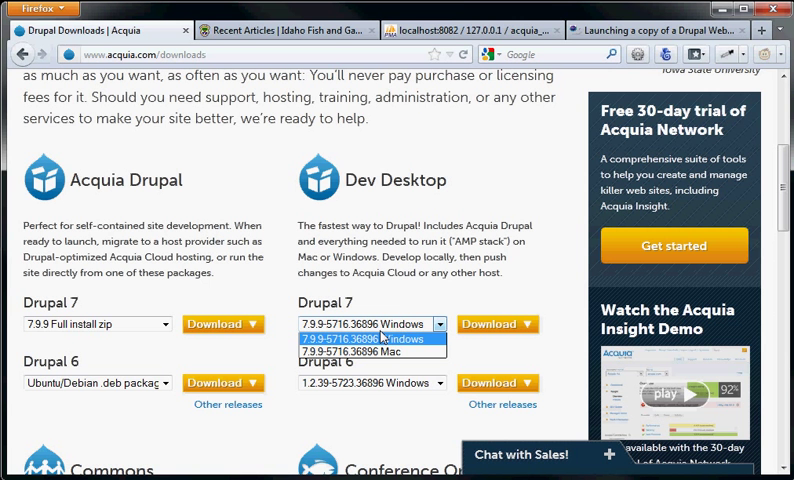
{"action": "mouse_move", "coordinate": [384, 338]}
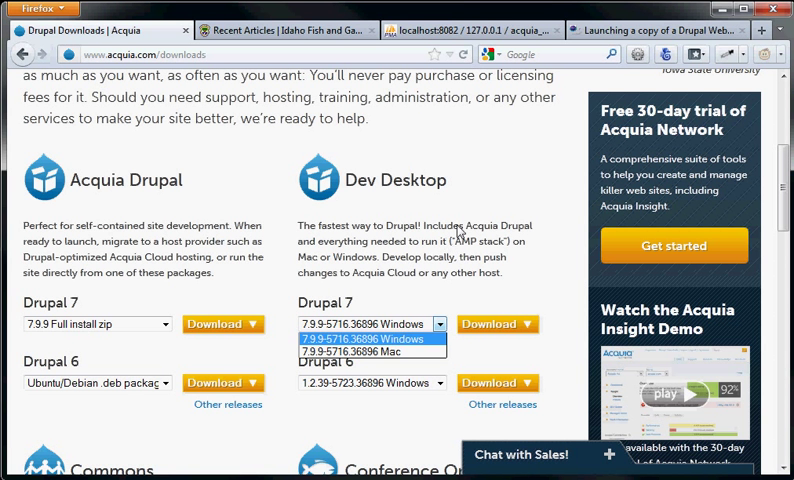
{"action": "left_click", "coordinate": [364, 338]}
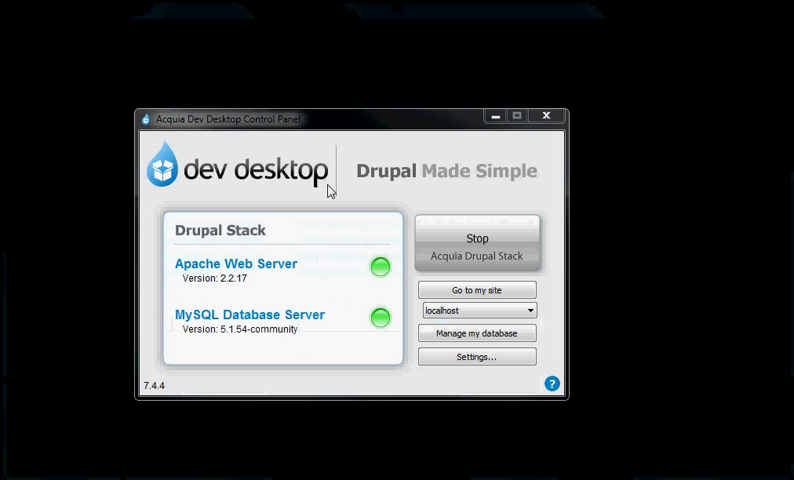
{"action": "mouse_move", "coordinate": [502, 324]}
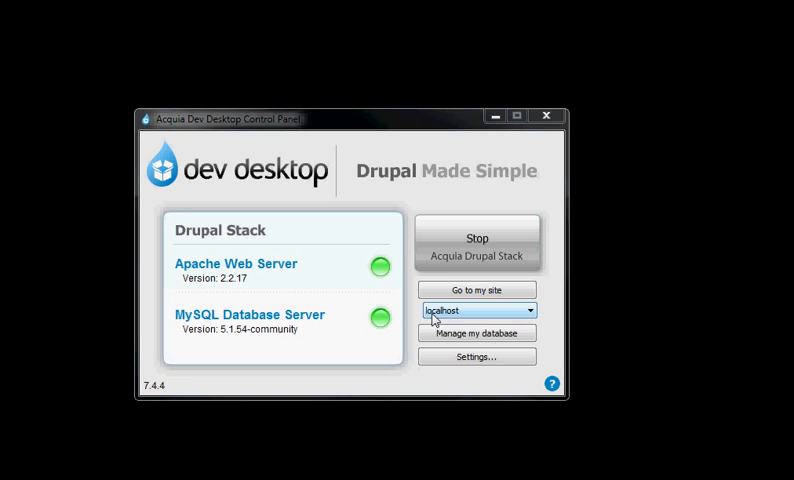
Step: Leave the Dev Desktop control panel for the live Idaho Fish and Game articles page in Firefox
{"action": "left_click", "coordinate": [478, 290]}
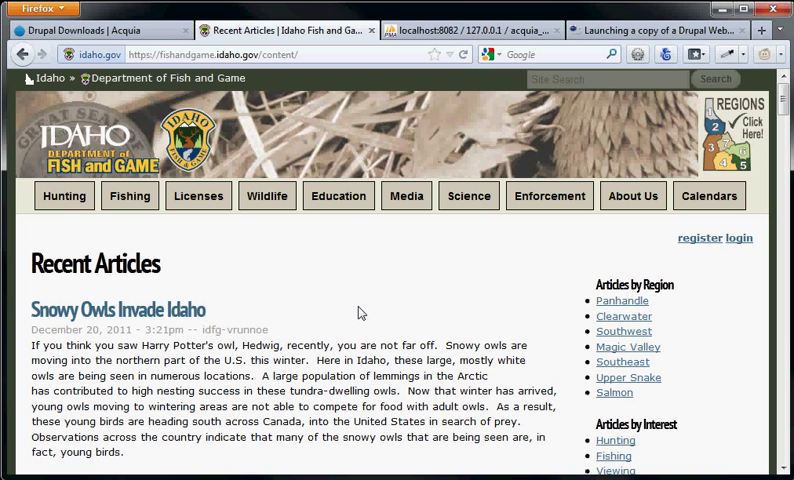
{"action": "mouse_move", "coordinate": [344, 308]}
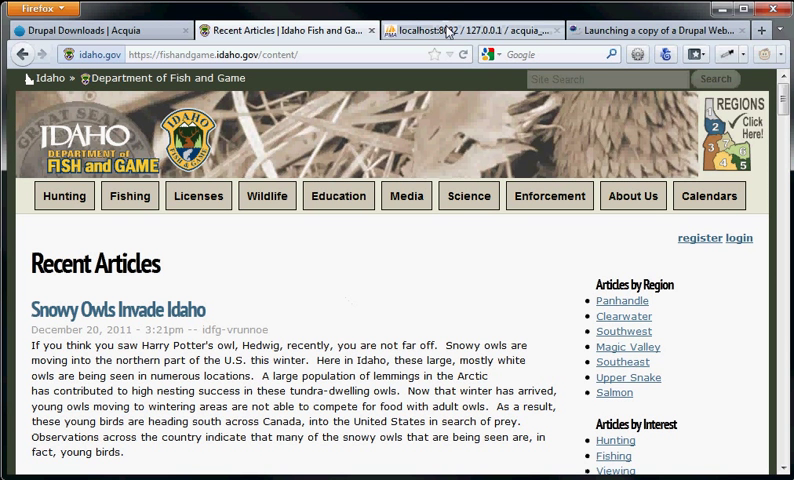
Step: View the phpMyAdmin Export page for the acquia_drupal database on localhost:8082
{"action": "left_click", "coordinate": [454, 28]}
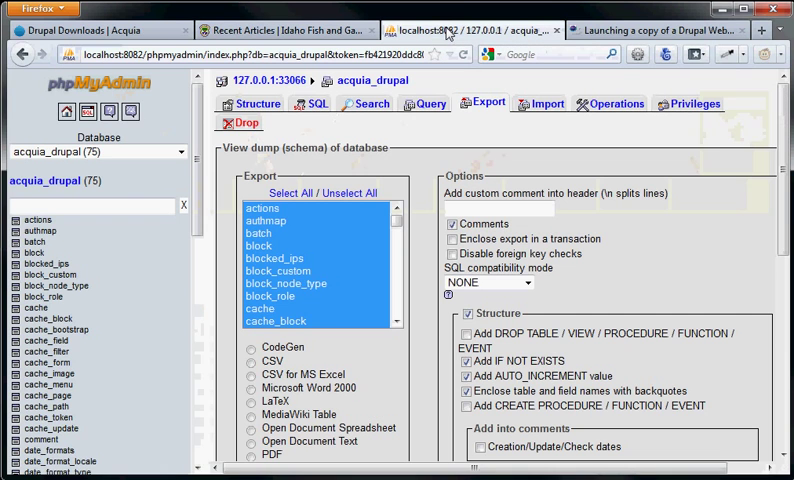
{"action": "mouse_move", "coordinate": [156, 112]}
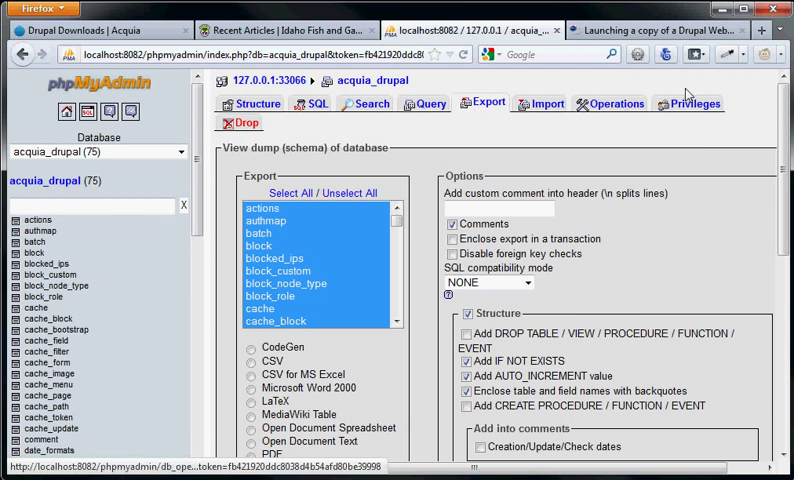
{"action": "scroll", "scroll_direction": "down", "scroll_amount": 3}
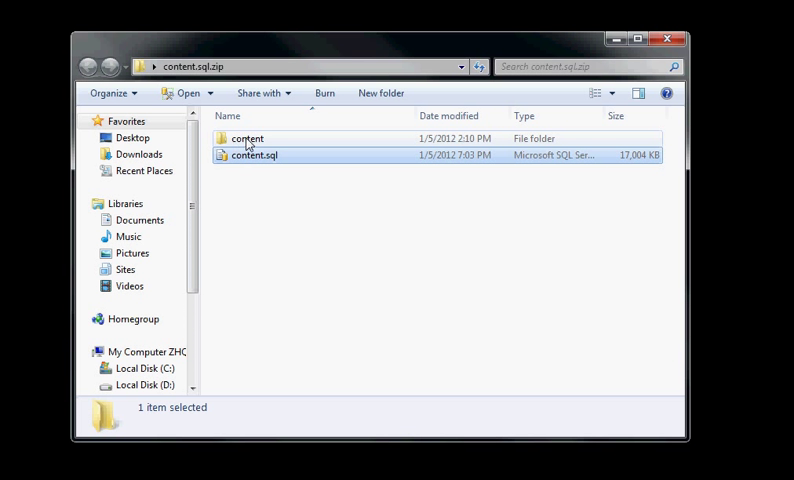
Step: Browse content.sql.zip through content and sites into the default folder with files and default.settings.php
{"action": "double_click", "coordinate": [248, 138]}
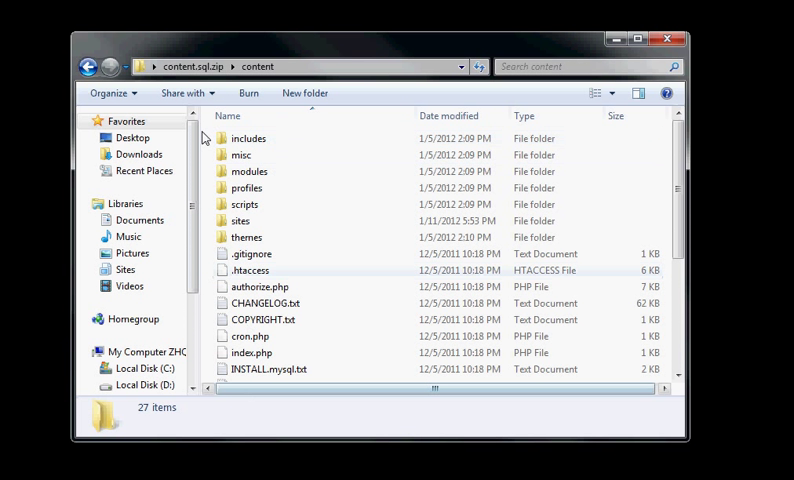
{"action": "left_click", "coordinate": [262, 288]}
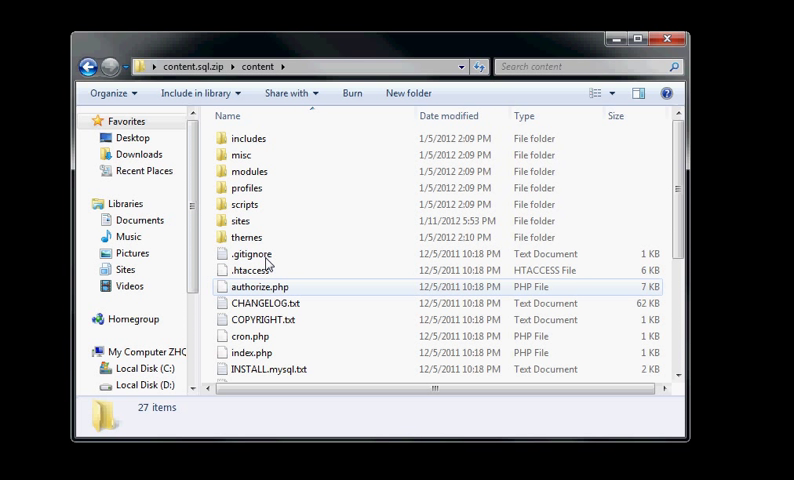
{"action": "left_click", "coordinate": [240, 220]}
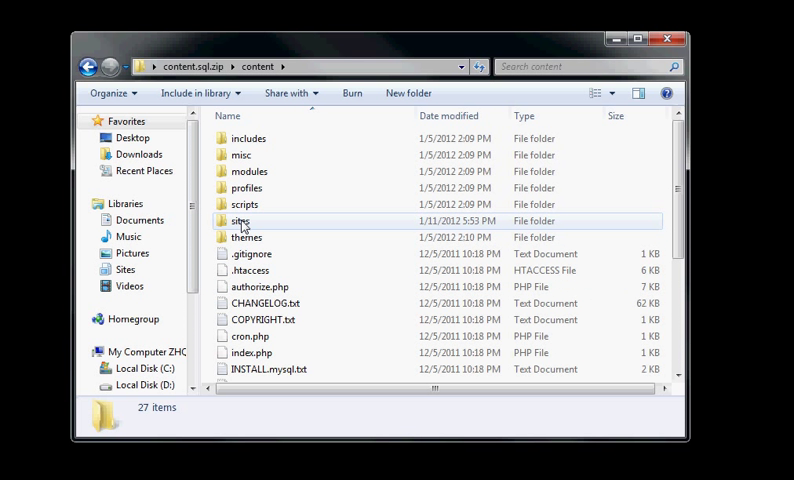
{"action": "double_click", "coordinate": [240, 220]}
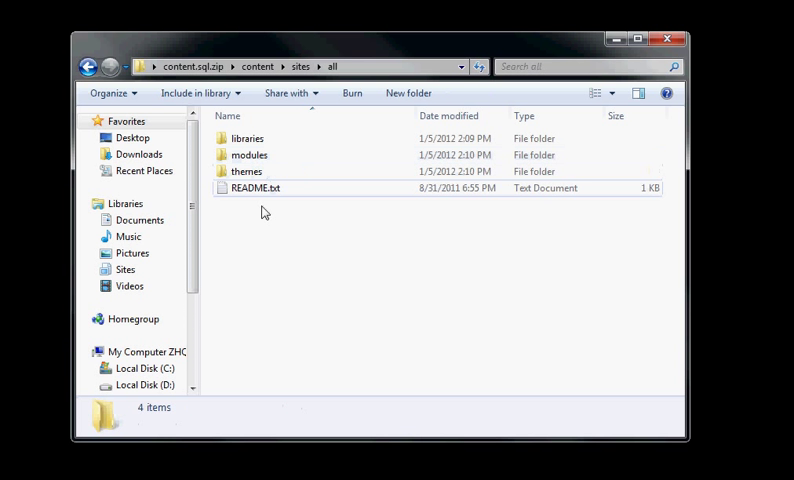
{"action": "left_click", "coordinate": [300, 66]}
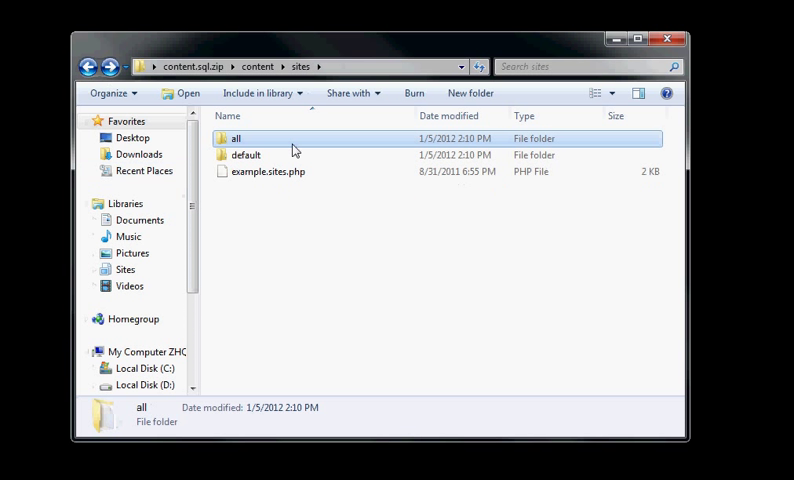
{"action": "mouse_move", "coordinate": [240, 168]}
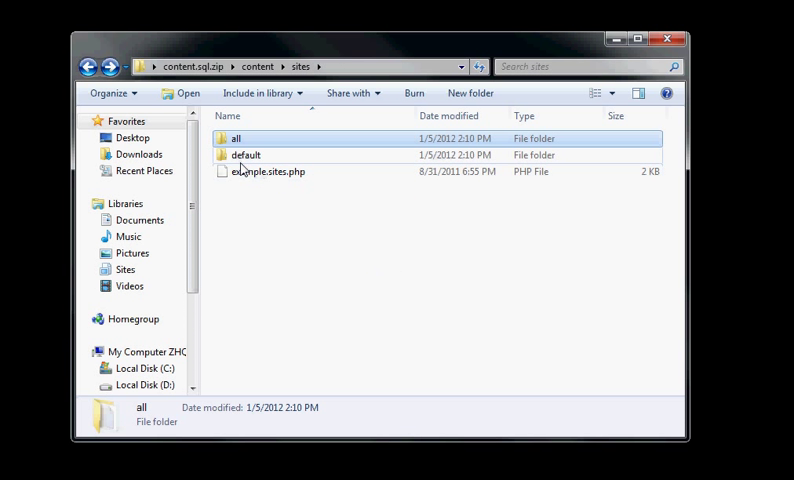
{"action": "mouse_move", "coordinate": [244, 156]}
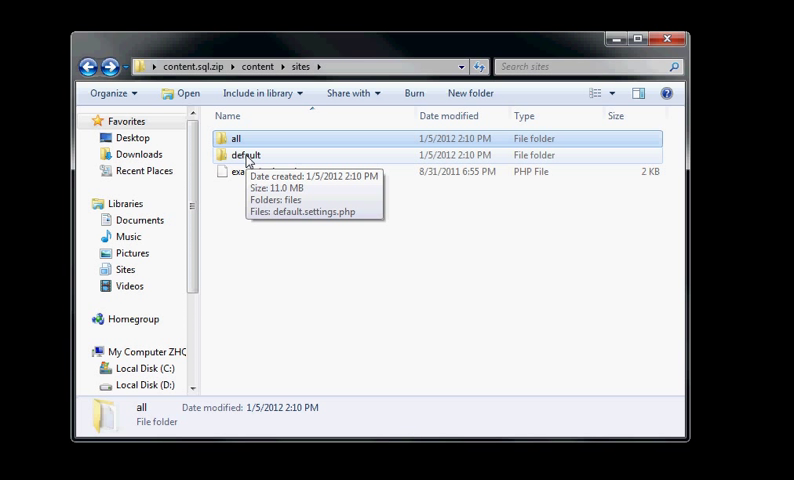
{"action": "double_click", "coordinate": [244, 156]}
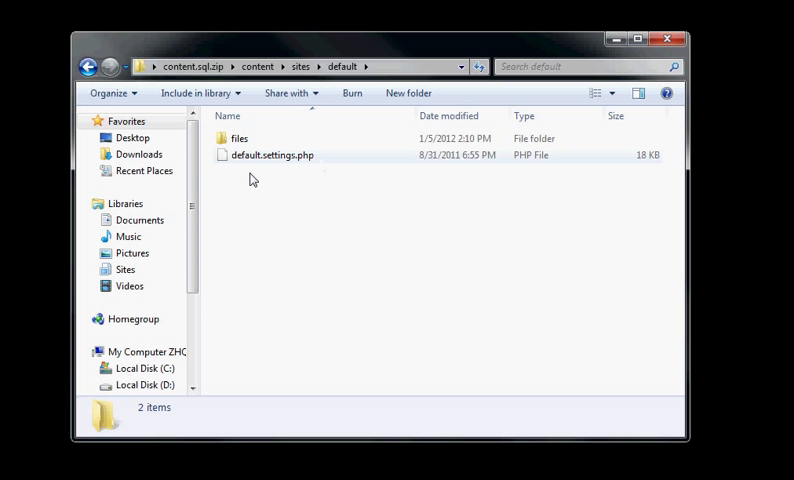
{"action": "mouse_move", "coordinate": [322, 188]}
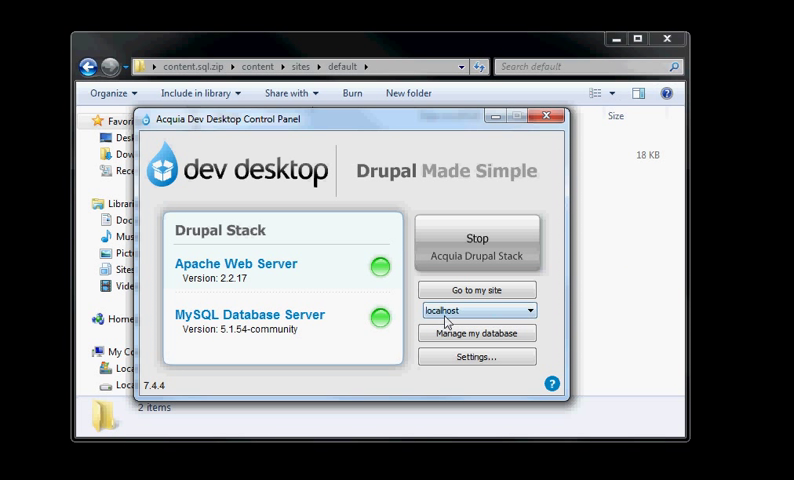
Step: Reach the Sites settings via More... and start importing an existing site
{"action": "left_click", "coordinate": [524, 310]}
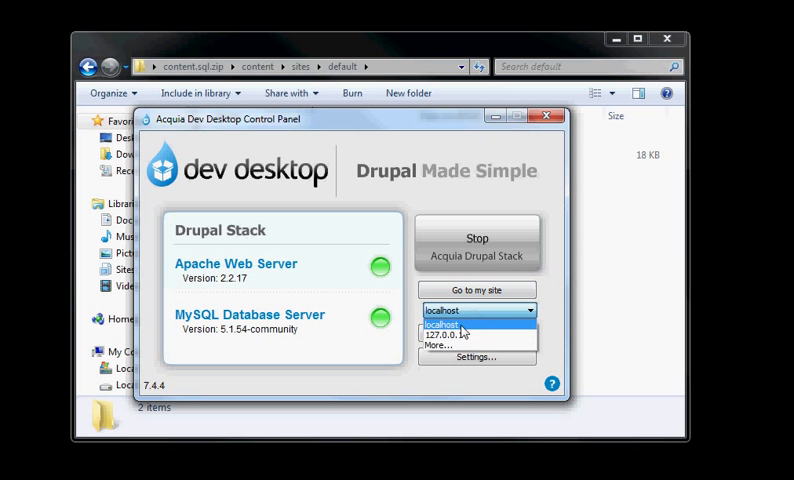
{"action": "left_click", "coordinate": [476, 356]}
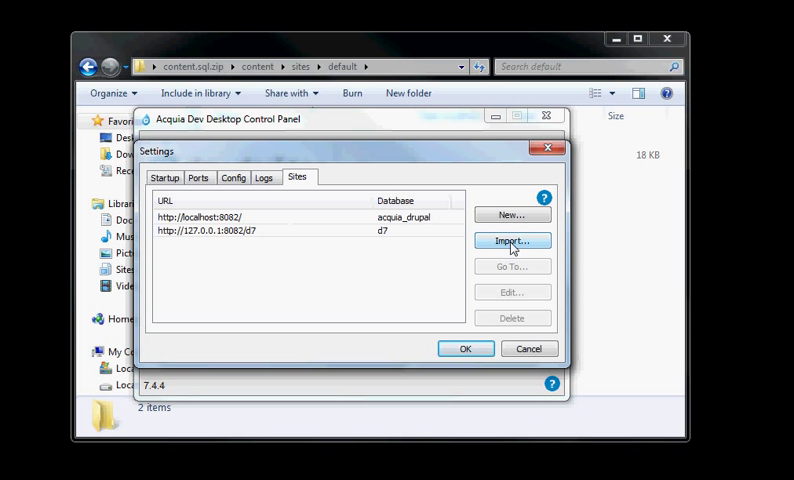
{"action": "left_click", "coordinate": [512, 240]}
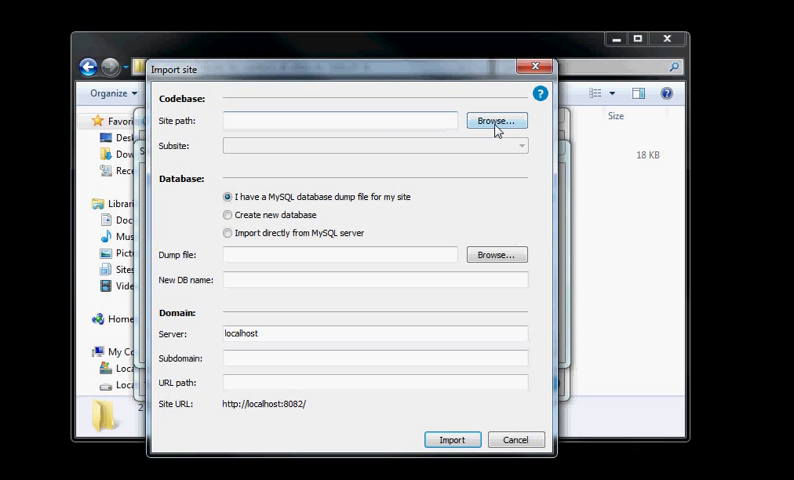
Step: Choose the content folder as codebase and content.sql as the database dump
{"action": "left_click", "coordinate": [496, 120]}
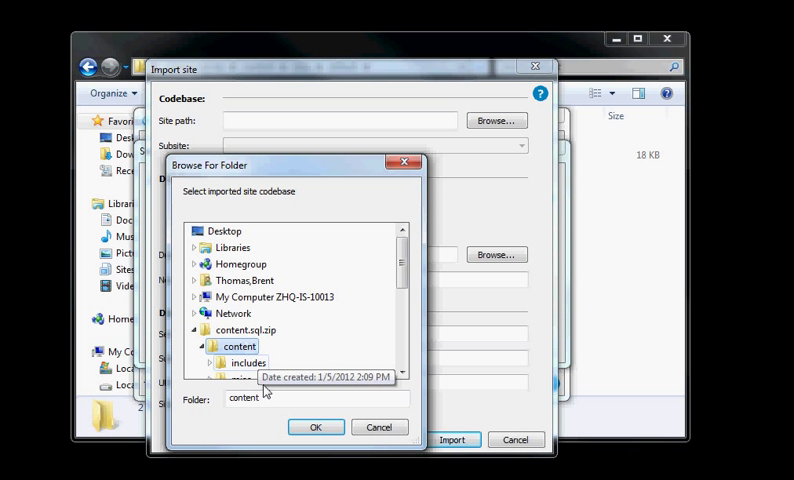
{"action": "left_click", "coordinate": [316, 428]}
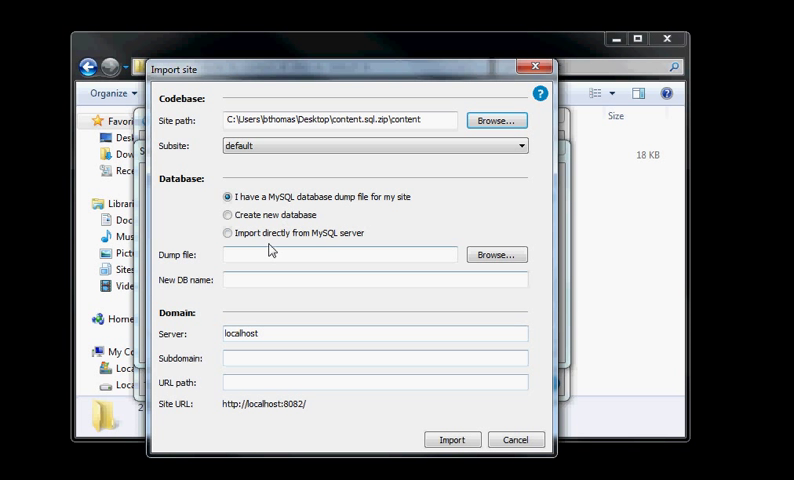
{"action": "left_click", "coordinate": [496, 254]}
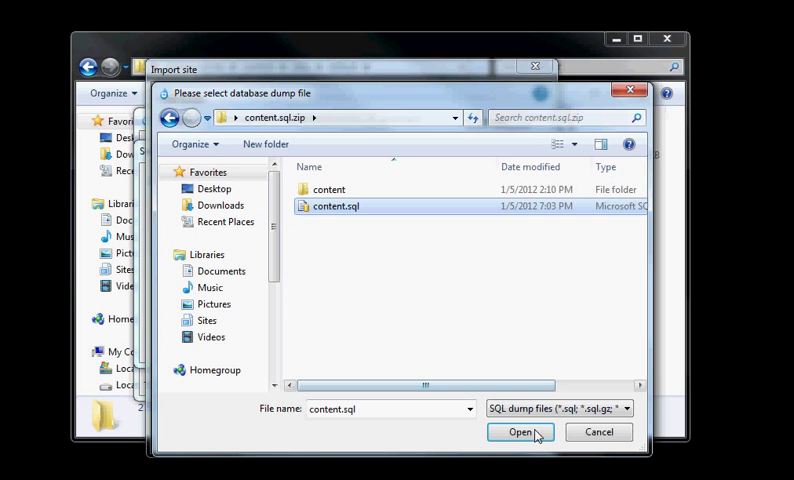
{"action": "left_click", "coordinate": [518, 432]}
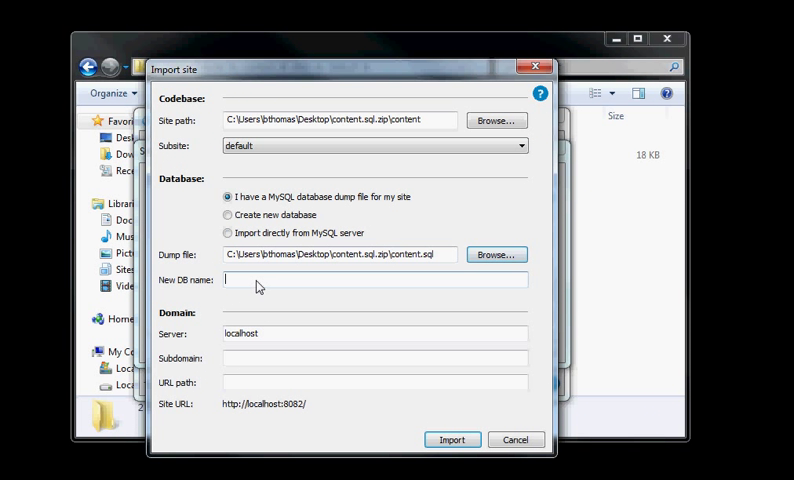
Step: Name the database content and the local server content, served from a subfolder
{"action": "type", "text": "con"}
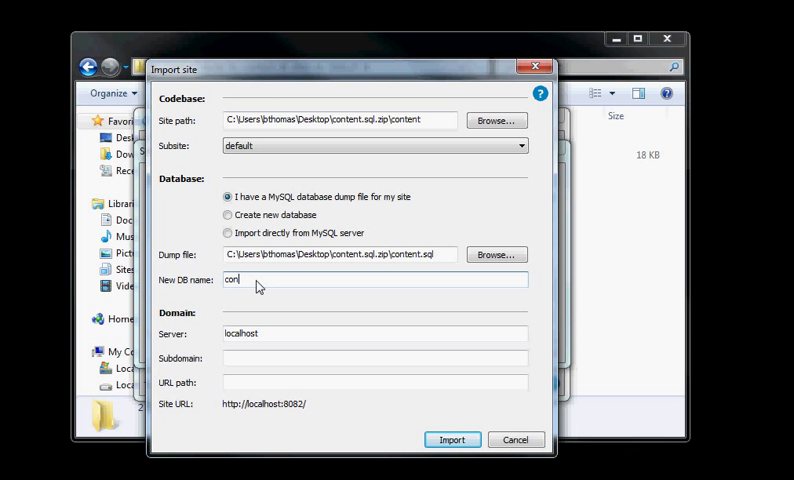
{"action": "type", "text": "tent"}
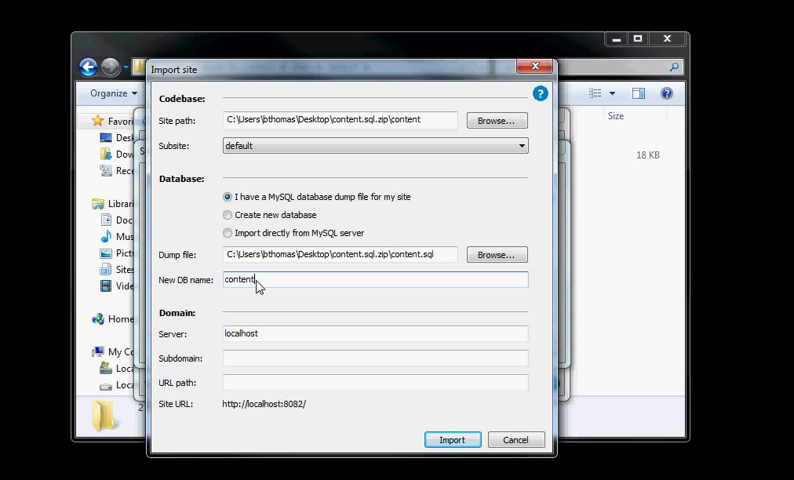
{"action": "type", "text": "c"}
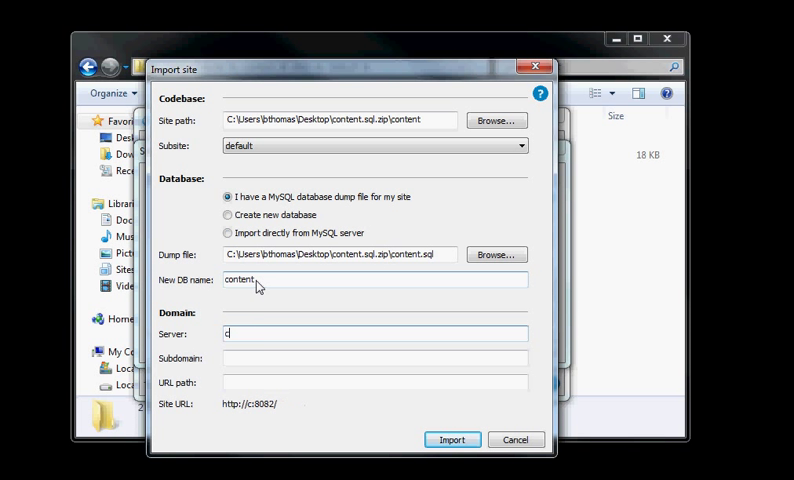
{"action": "type", "text": "ontent"}
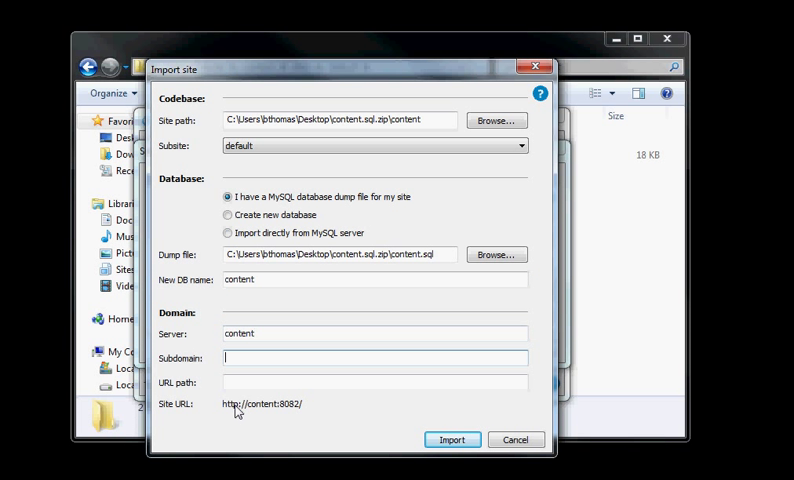
{"action": "type", "text": "sub"}
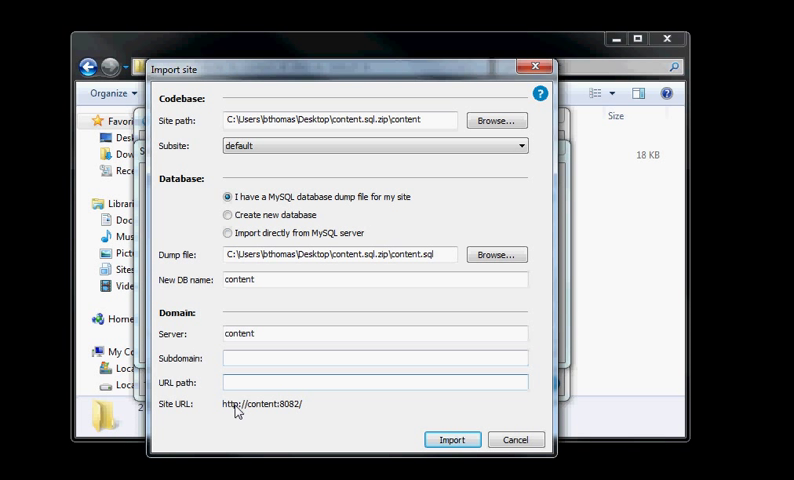
{"action": "type", "text": "fold"}
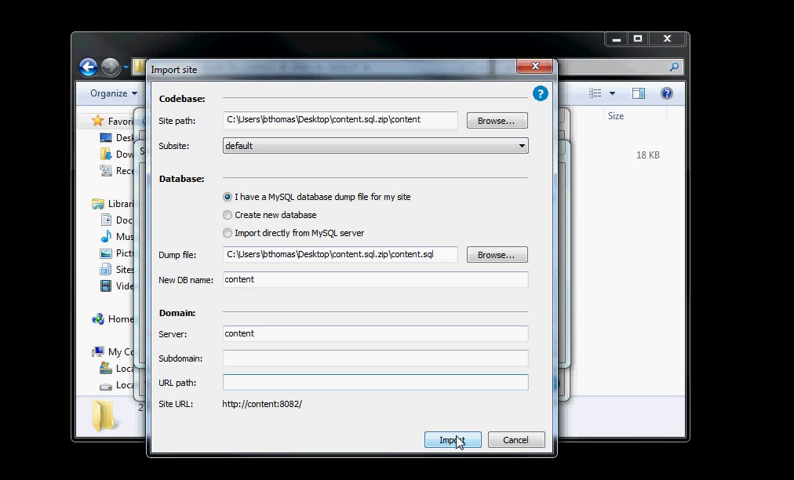
Step: Run the import and confirm a new content folder sits in the user's Sites folder
{"action": "left_click", "coordinate": [452, 440]}
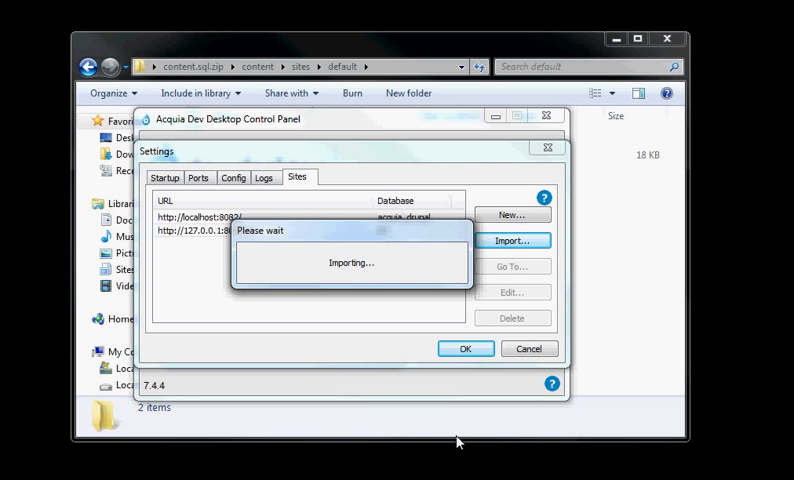
{"action": "mouse_move", "coordinate": [436, 116]}
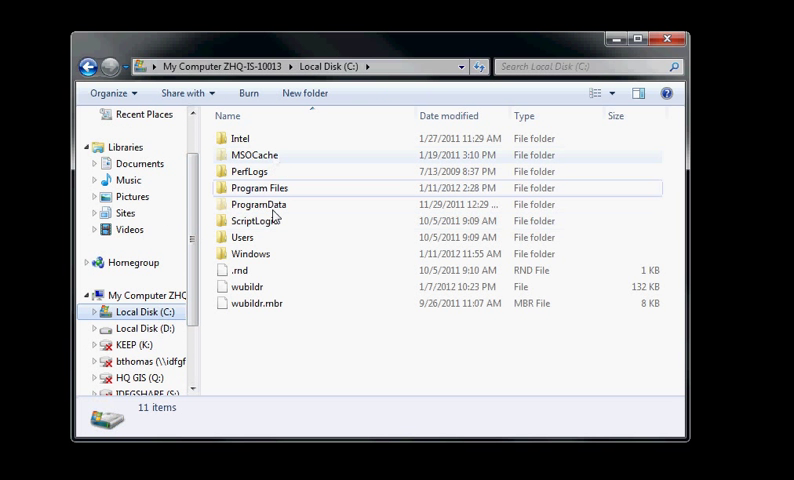
{"action": "double_click", "coordinate": [242, 236]}
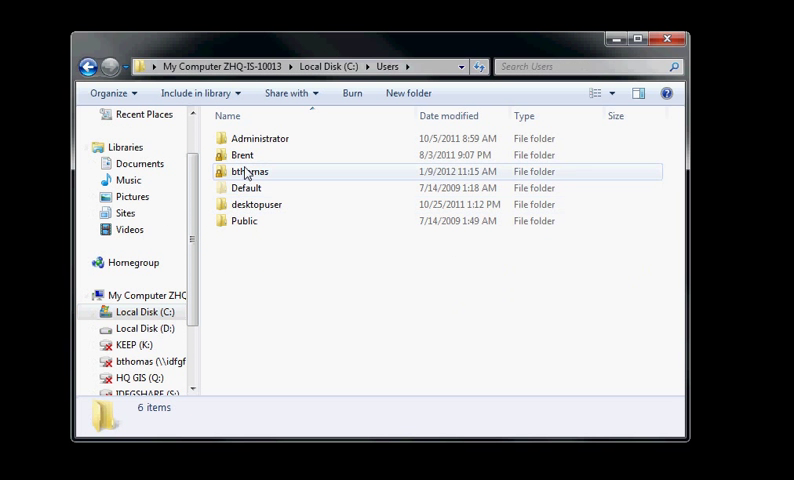
{"action": "double_click", "coordinate": [250, 172]}
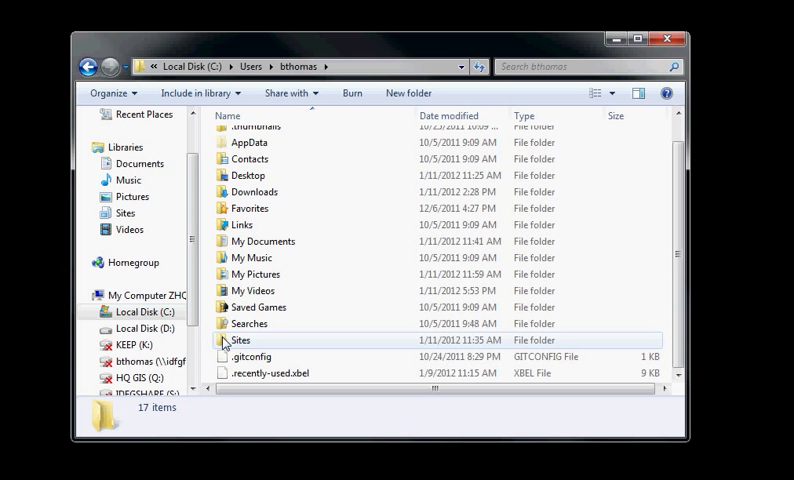
{"action": "double_click", "coordinate": [240, 340]}
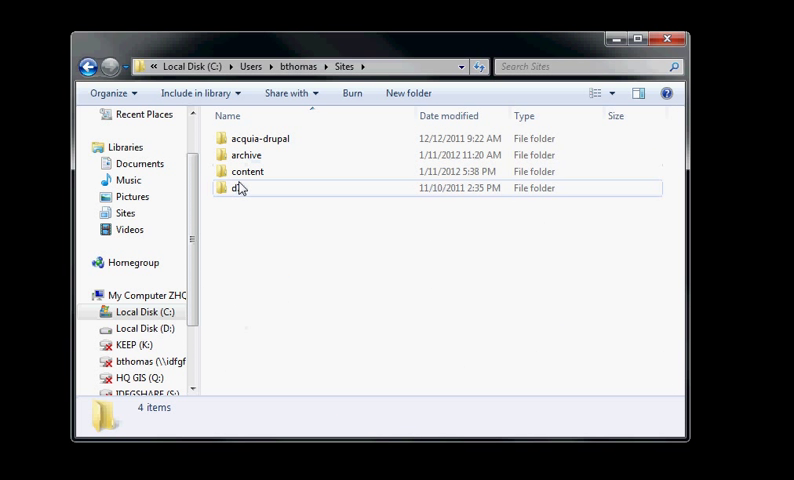
{"action": "left_click", "coordinate": [248, 172]}
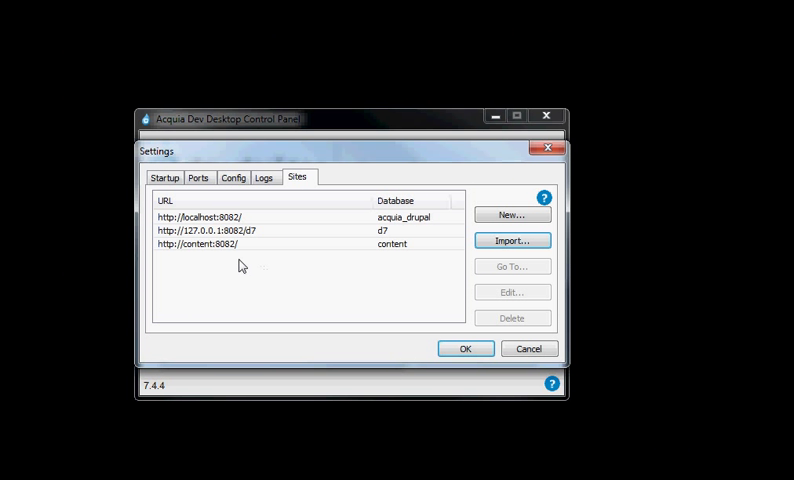
{"action": "left_click", "coordinate": [230, 244]}
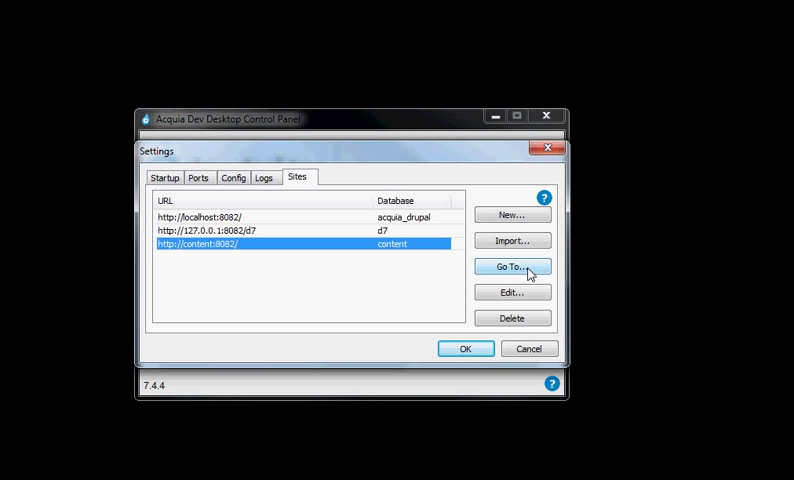
{"action": "left_click", "coordinate": [512, 268]}
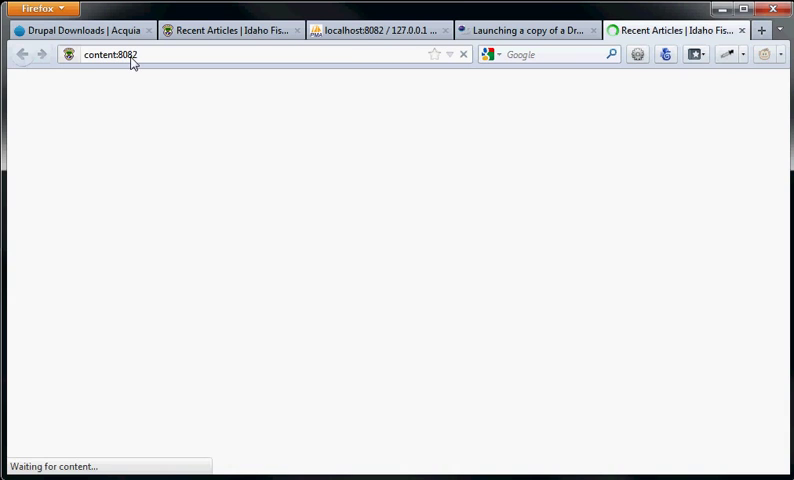
Step: Load content:8082 and read the Comments Sought on Upland Game, Furbearer Seasons article
{"action": "key", "text": "Return"}
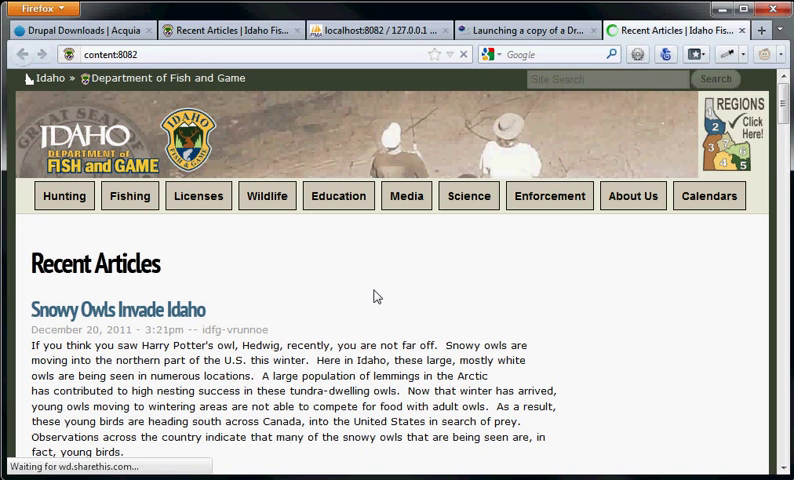
{"action": "scroll", "scroll_direction": "down", "scroll_amount": 3}
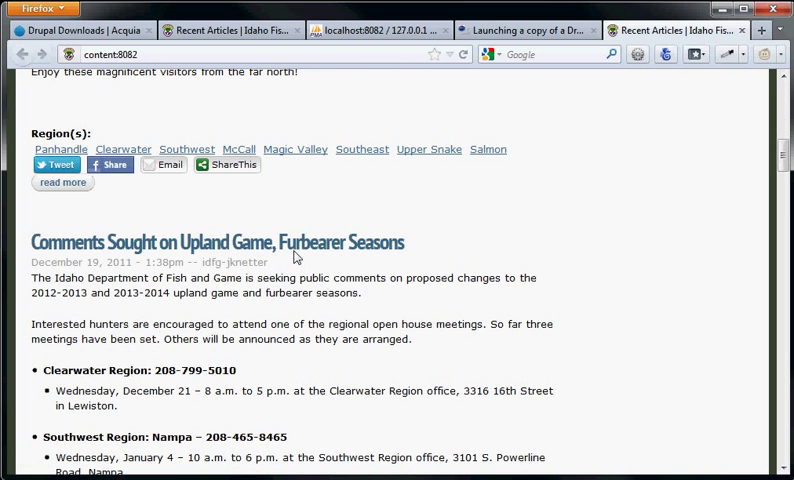
{"action": "left_click", "coordinate": [216, 242]}
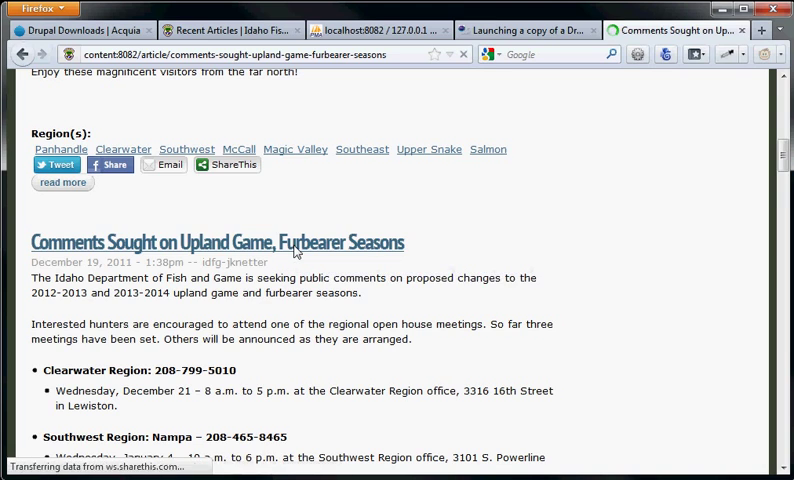
{"action": "scroll", "scroll_direction": "down", "scroll_amount": 3}
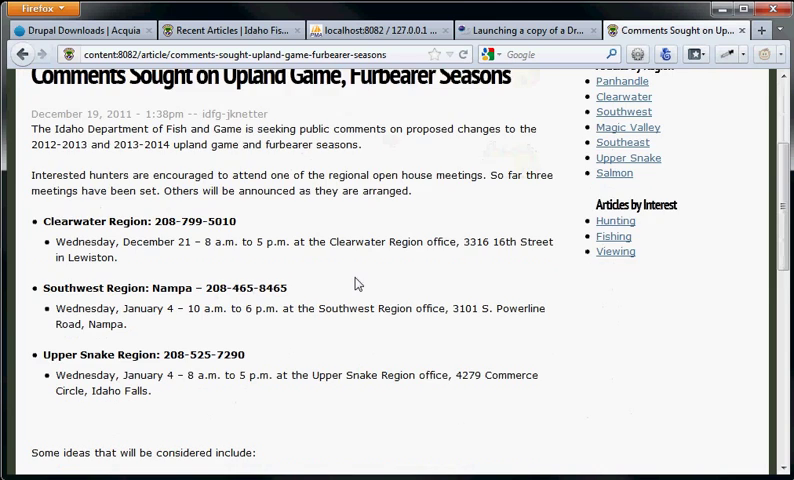
{"action": "scroll", "scroll_direction": "up", "scroll_amount": 3}
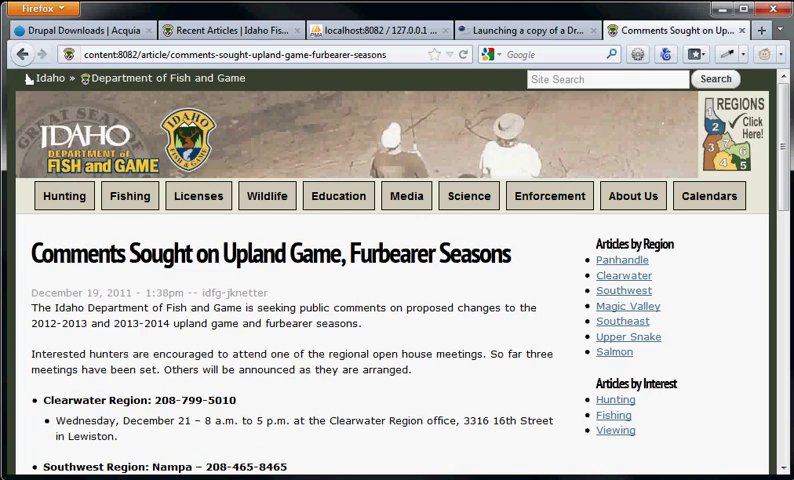